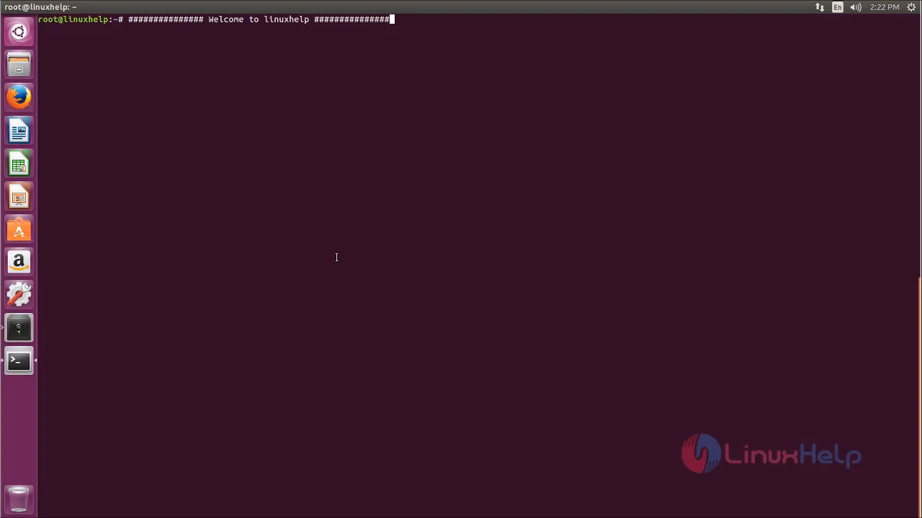
{"action": "mouse_move", "coordinate": [380, 263]}
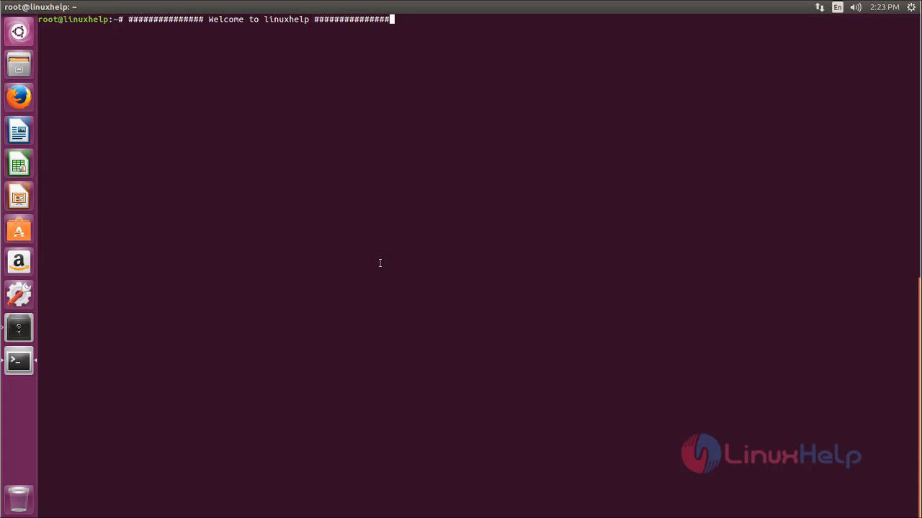
{"action": "mouse_move", "coordinate": [293, 239]}
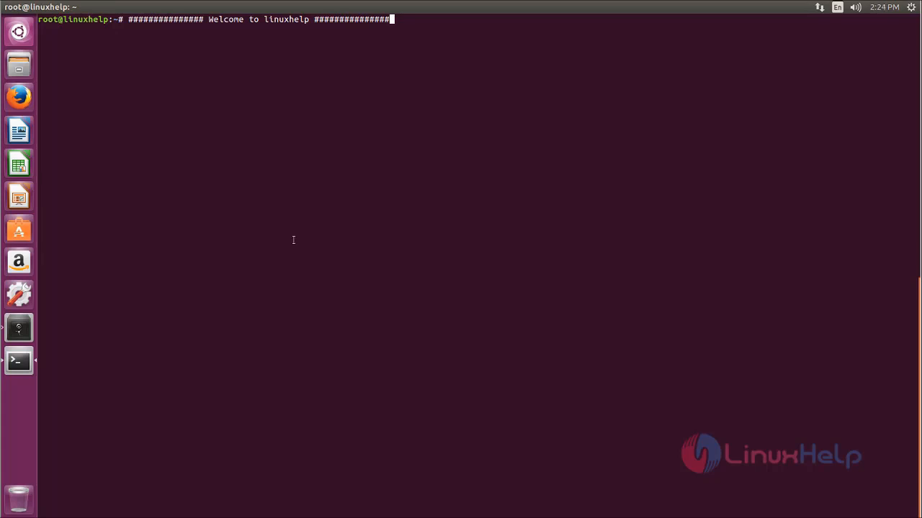
{"action": "mouse_move", "coordinate": [307, 190]}
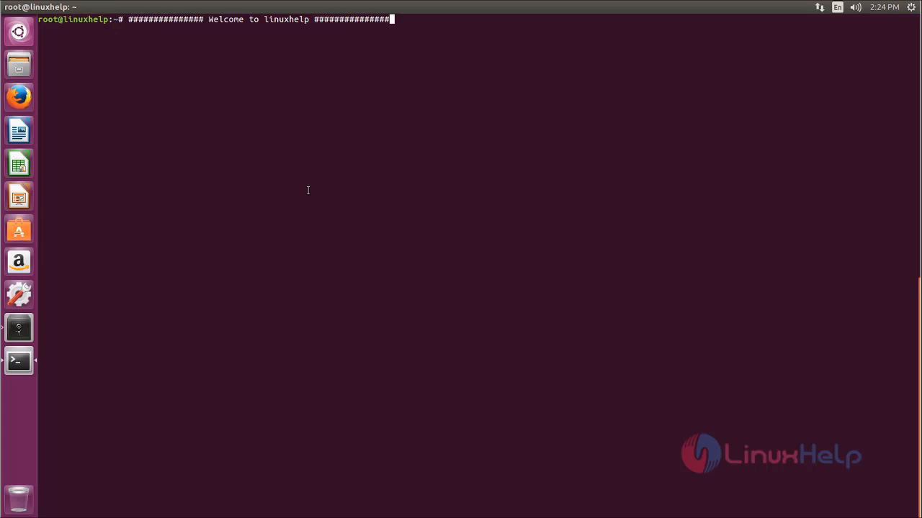
{"action": "mouse_move", "coordinate": [327, 163]}
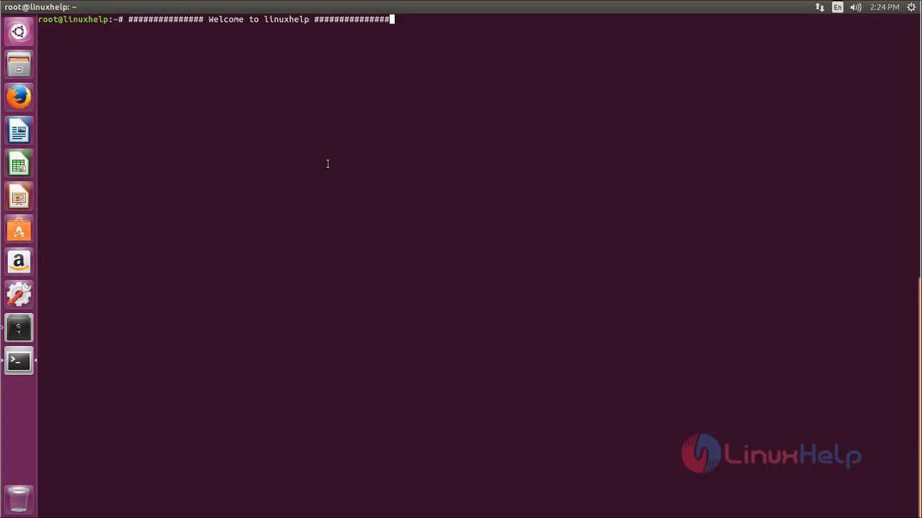
{"action": "mouse_move", "coordinate": [310, 285]}
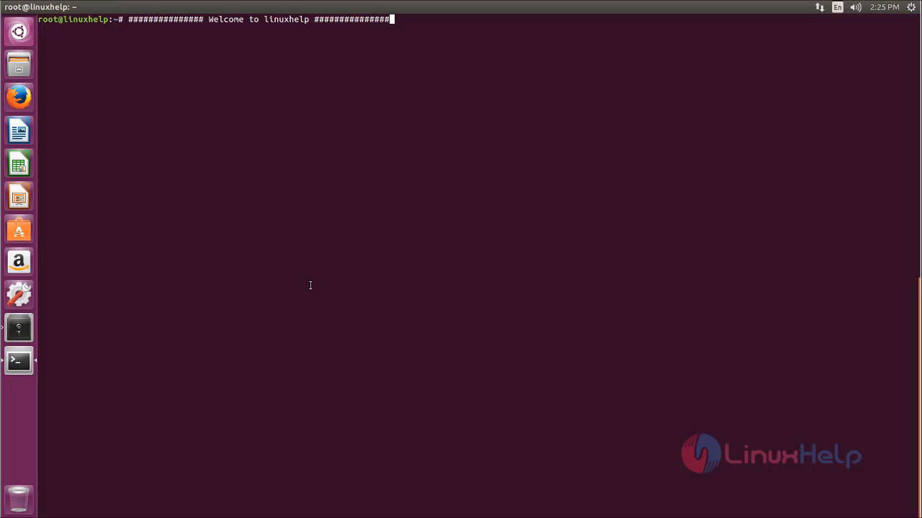
{"action": "mouse_move", "coordinate": [400, 275]}
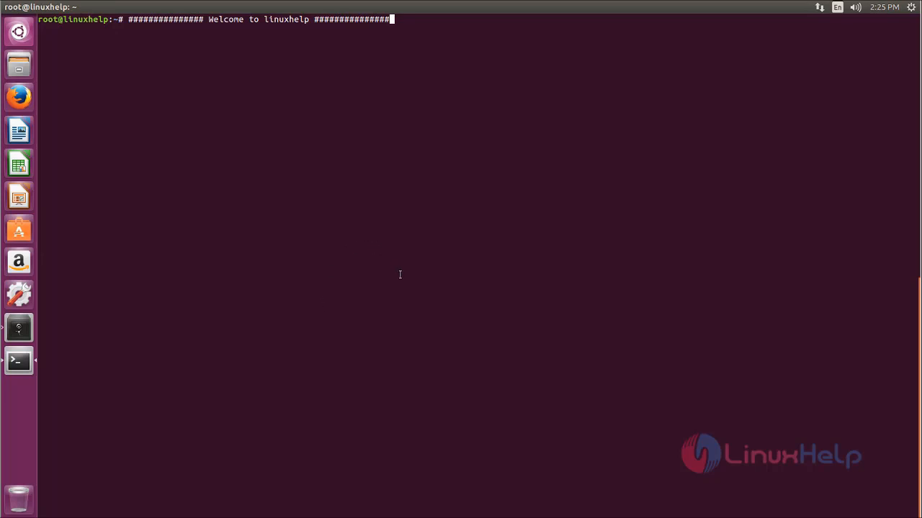
{"action": "mouse_move", "coordinate": [361, 233]}
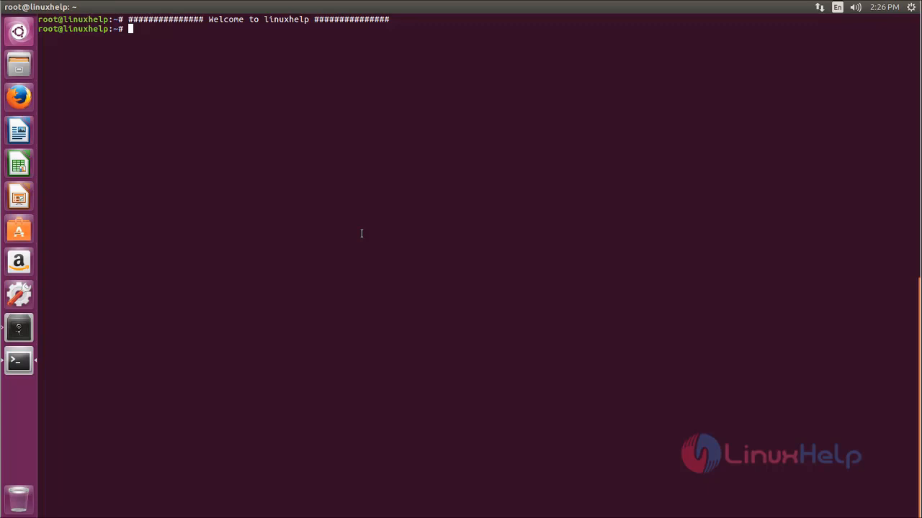
{"action": "mouse_move", "coordinate": [515, 275]}
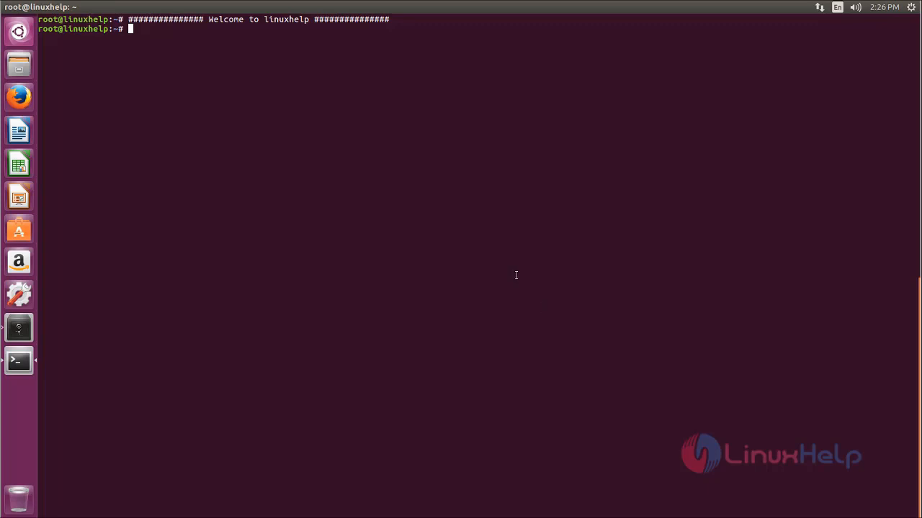
{"action": "mouse_move", "coordinate": [364, 197]}
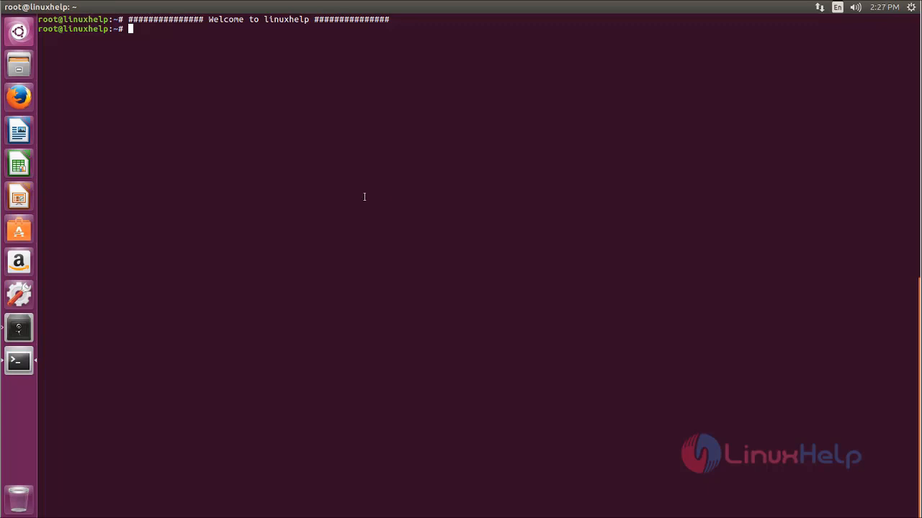
{"action": "mouse_move", "coordinate": [339, 158]}
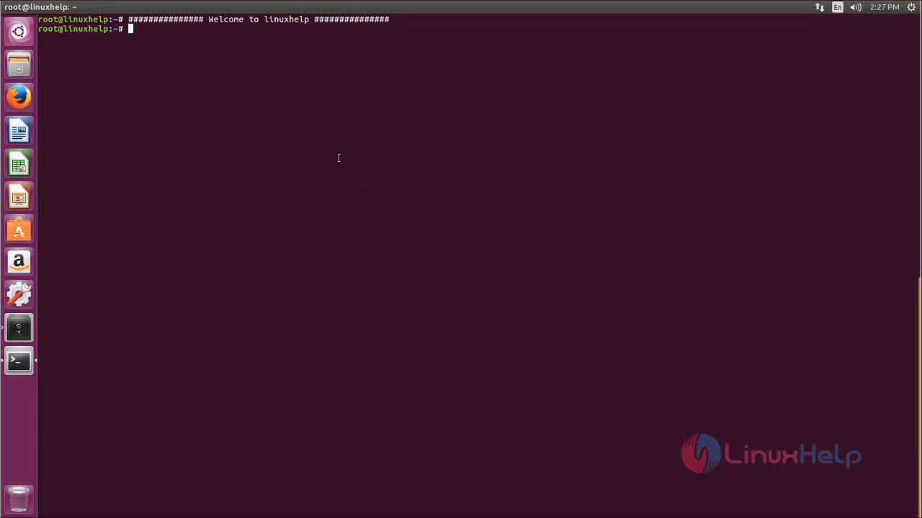
- Download mywebsql-3.7.zip from SourceForge with wget and confirm it appears in the home folder
{"action": "type", "text": "wget https://excellmedia.dl.sourceforge.net/project/mywebsql/stable/mywebsql-3.7.zip"}
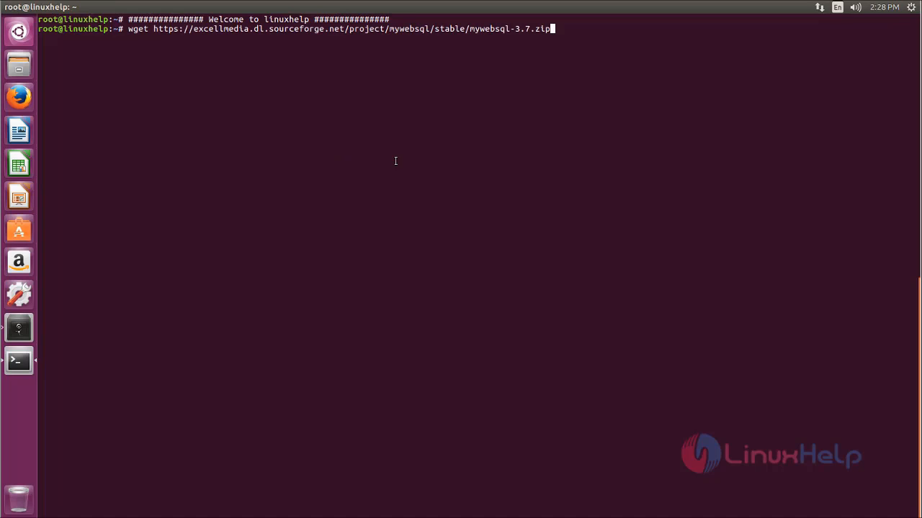
{"action": "key", "text": "Return"}
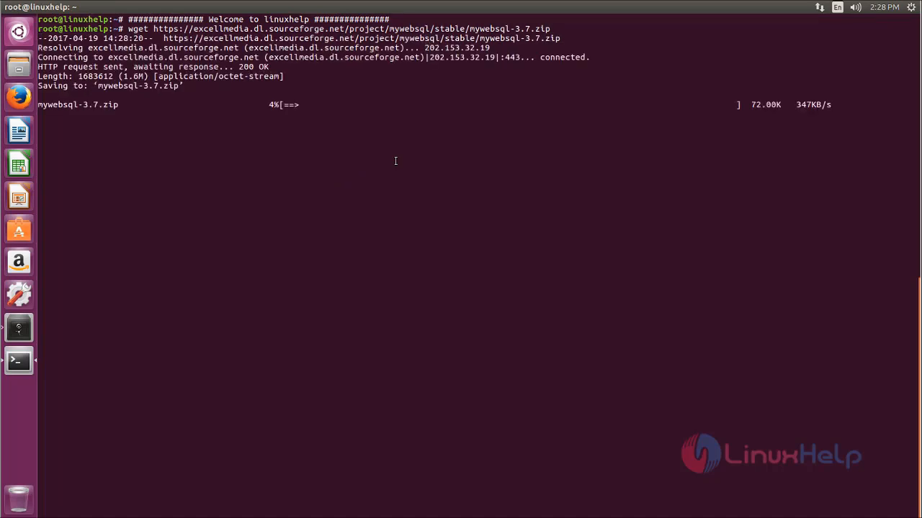
{"action": "mouse_move", "coordinate": [386, 277]}
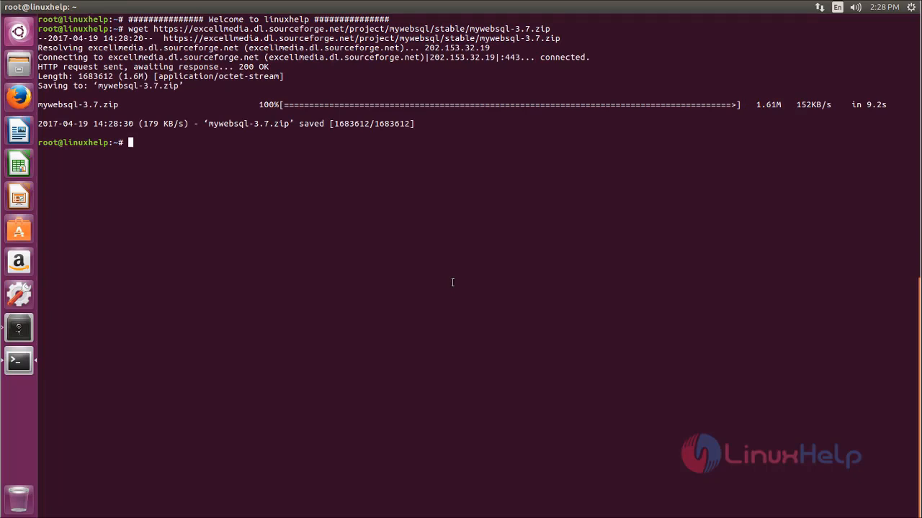
{"action": "type", "text": "ls"}
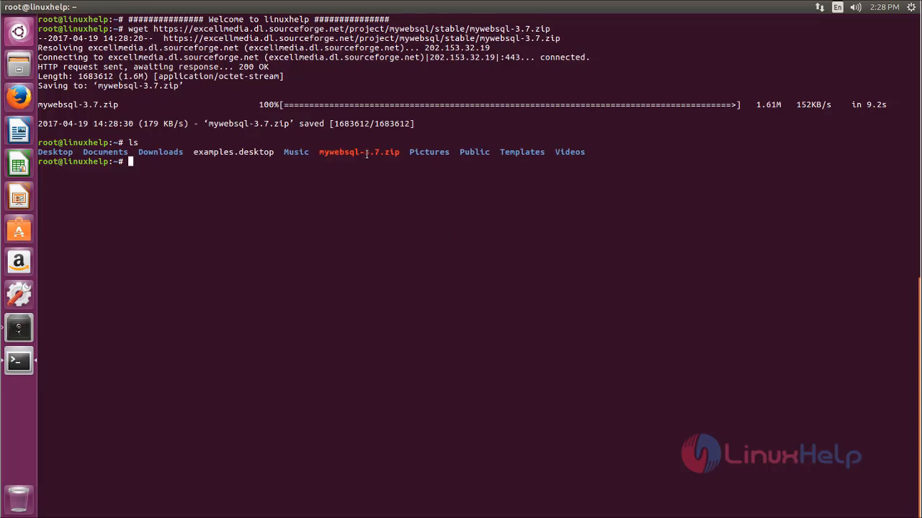
{"action": "mouse_move", "coordinate": [433, 230]}
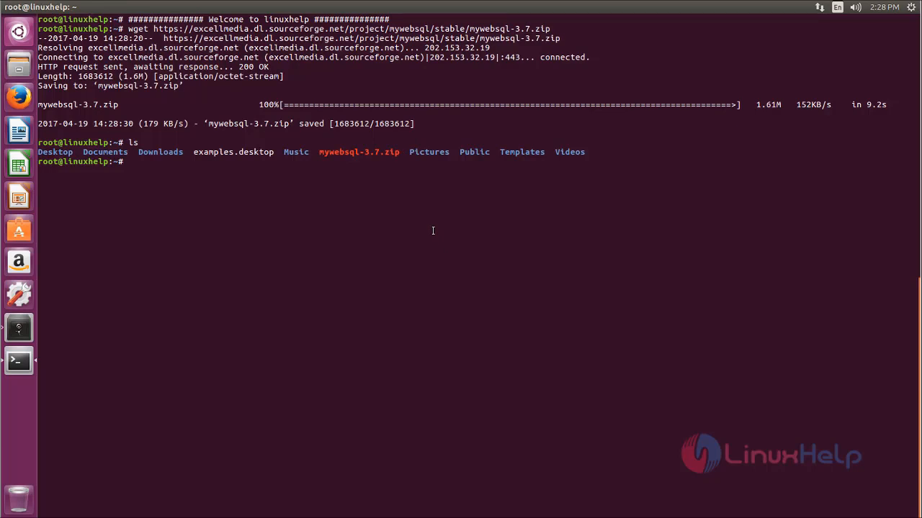
- Unzip mywebsql-3.7.zip into /var/www/html/ and list that directory to see the mywebsql folder
{"action": "type", "text": "unzip"}
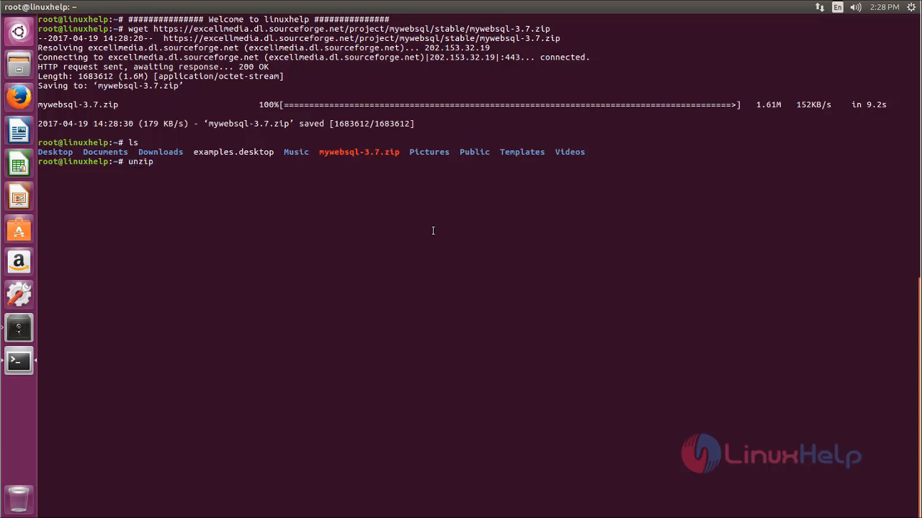
{"action": "type", "text": "m"}
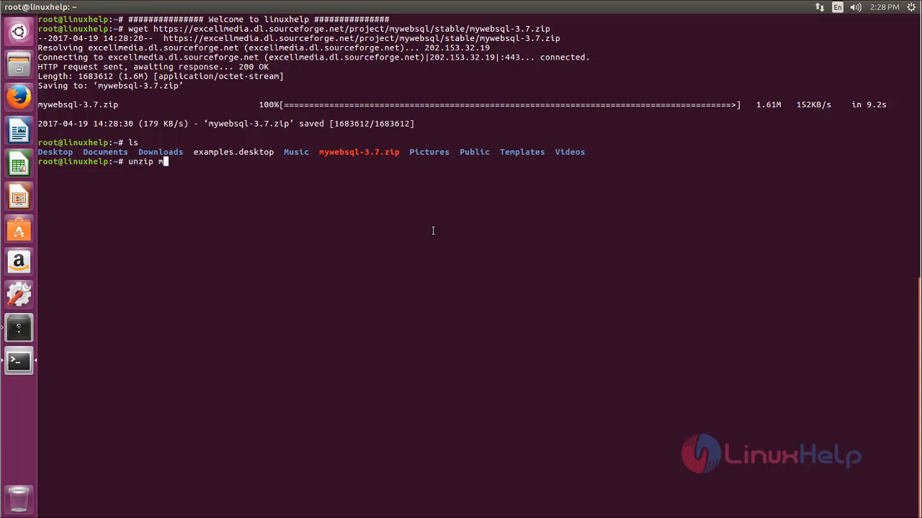
{"action": "type", "text": "ywebsql-3.7.zip -d"}
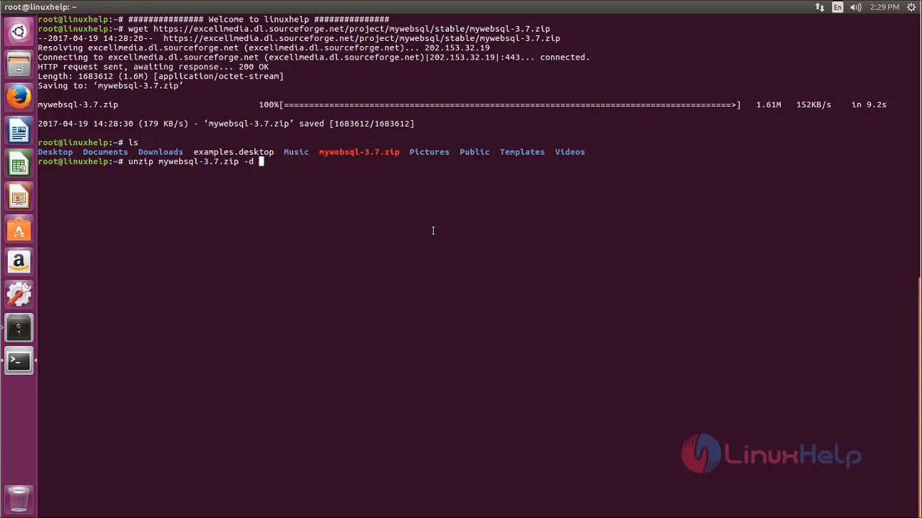
{"action": "type", "text": "/va"}
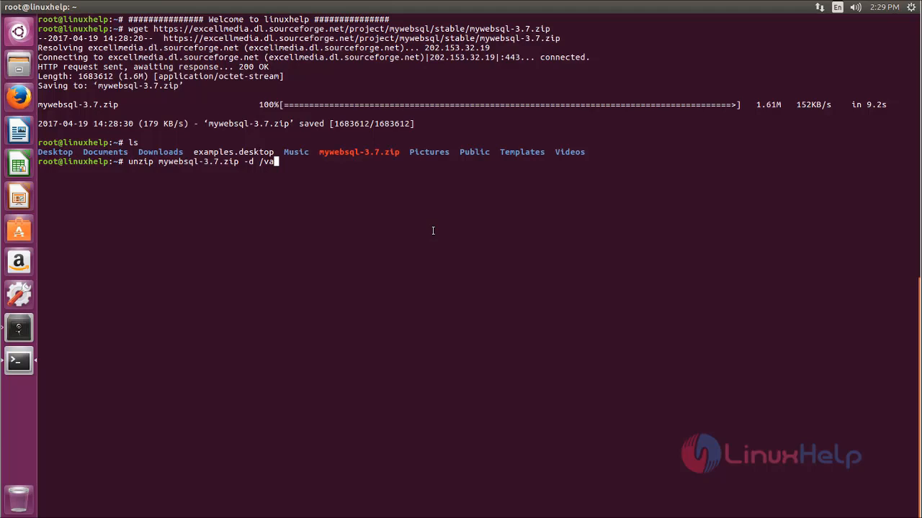
{"action": "type", "text": "r/www"}
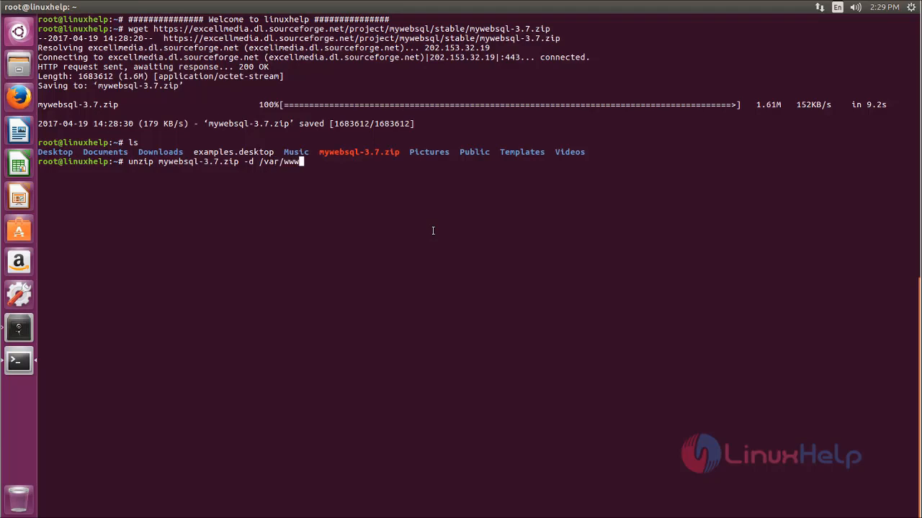
{"action": "type", "text": "/html/"}
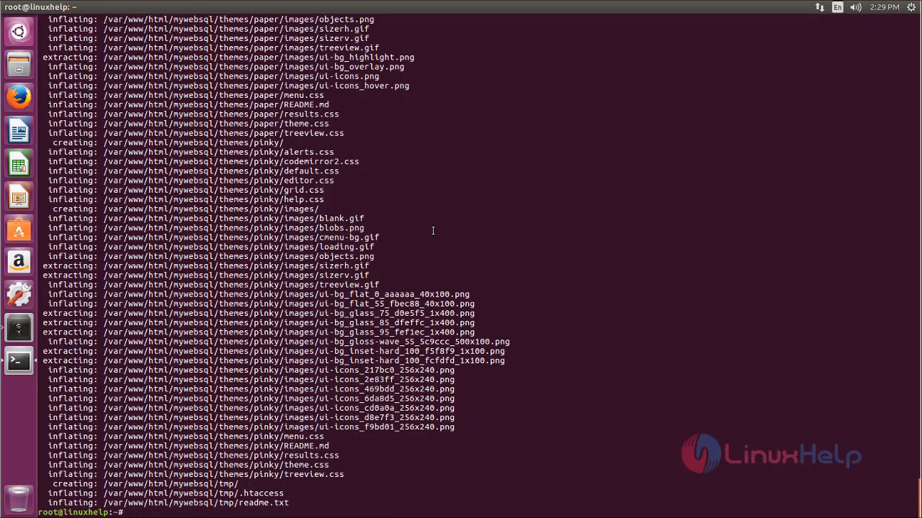
{"action": "type", "text": "ls"}
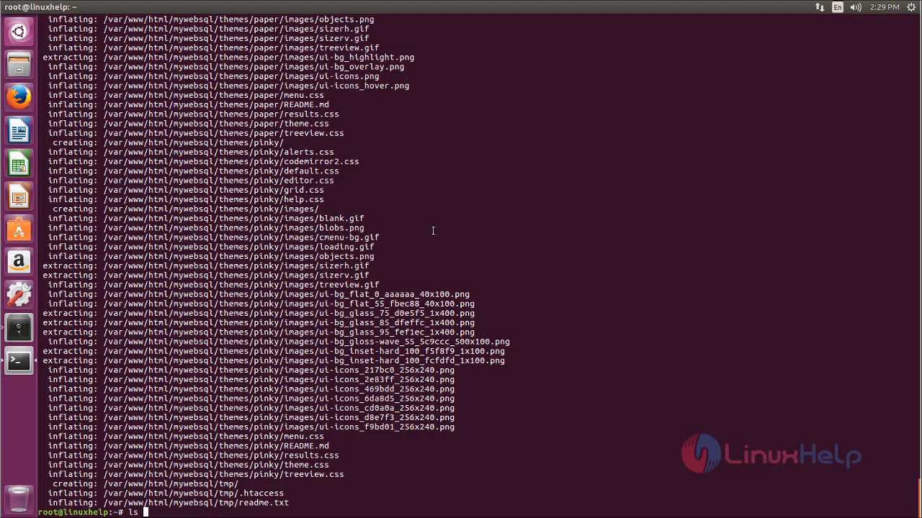
{"action": "type", "text": "/var/www/html/"}
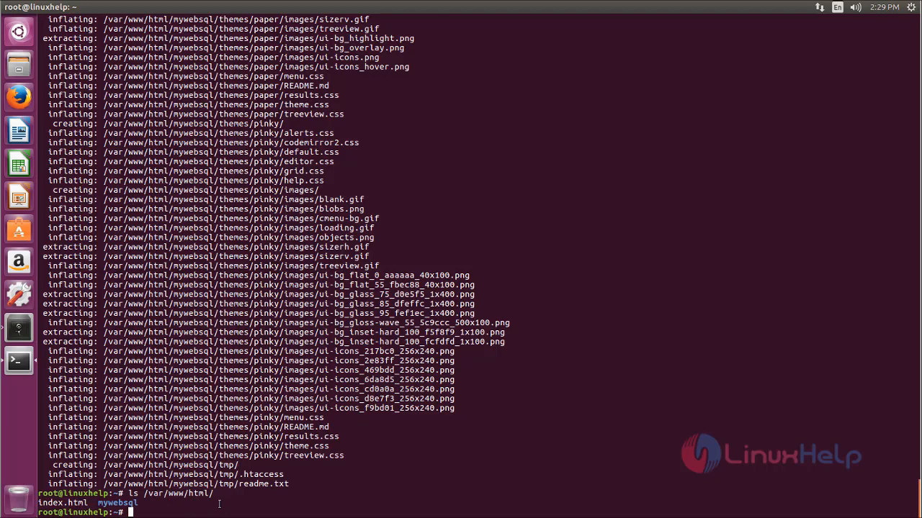
- Attempt chmod -R www-data:www-data on /var/www/html/mywebsql/, which fails as an invalid mode
{"action": "type", "text": "chmod"}
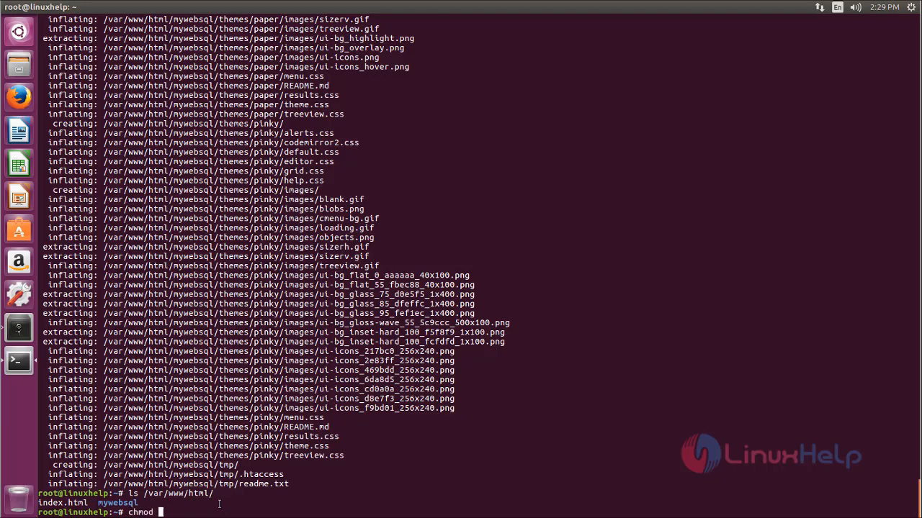
{"action": "type", "text": "-R"}
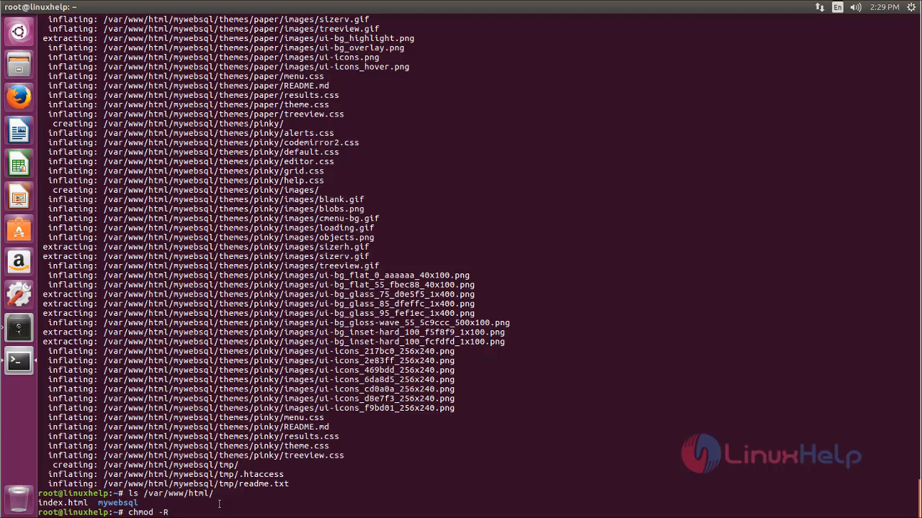
{"action": "type", "text": "www-data"}
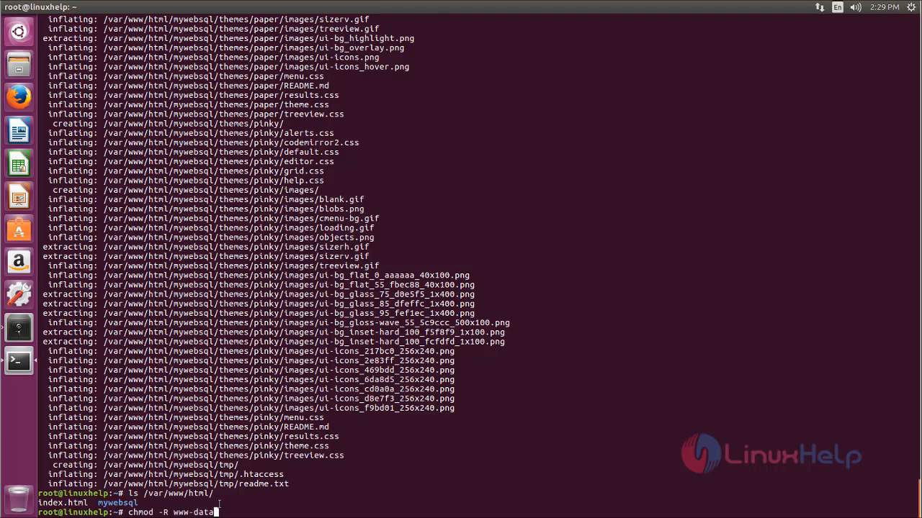
{"action": "type", "text": ":w"}
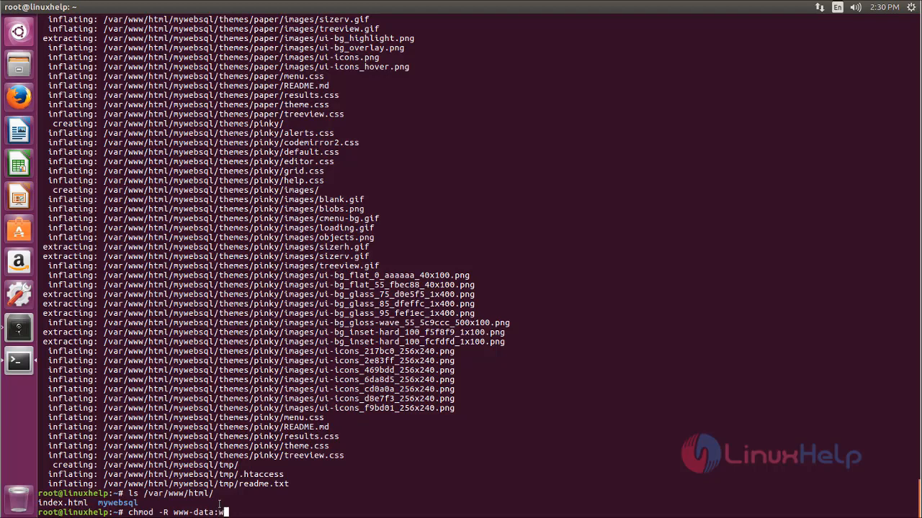
{"action": "type", "text": "ww-da"}
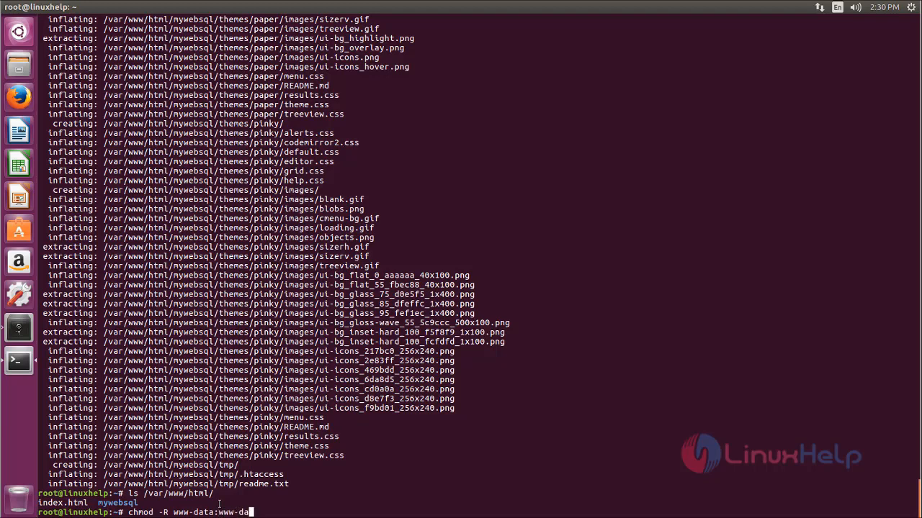
{"action": "type", "text": "ta"}
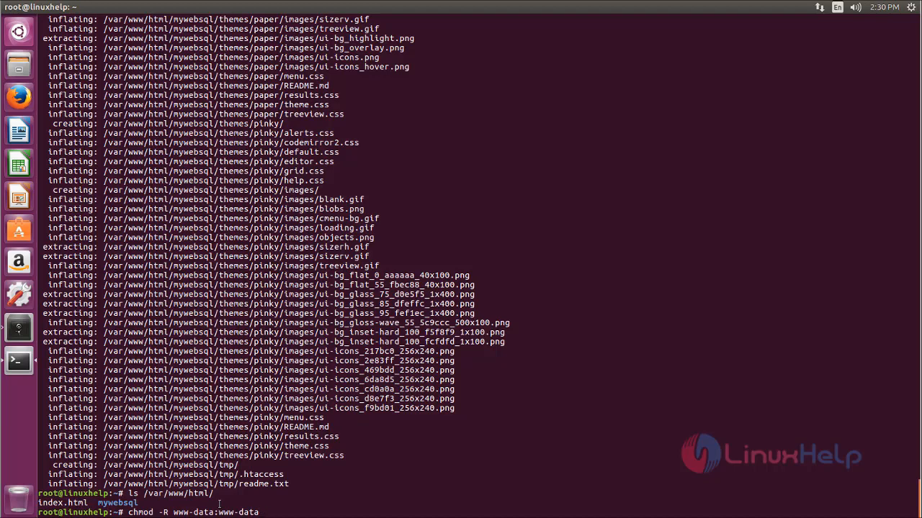
{"action": "type", "text": "/var/www/html/mywebsql/"}
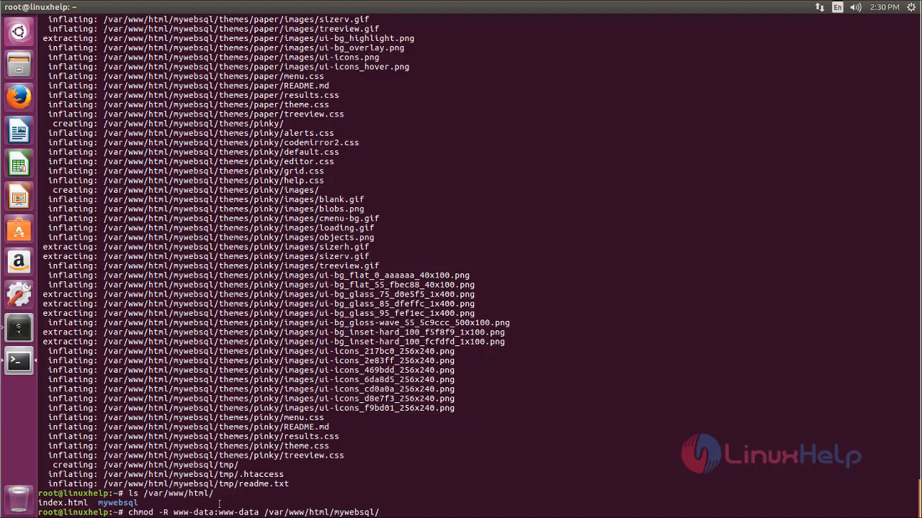
{"action": "key", "text": "Return"}
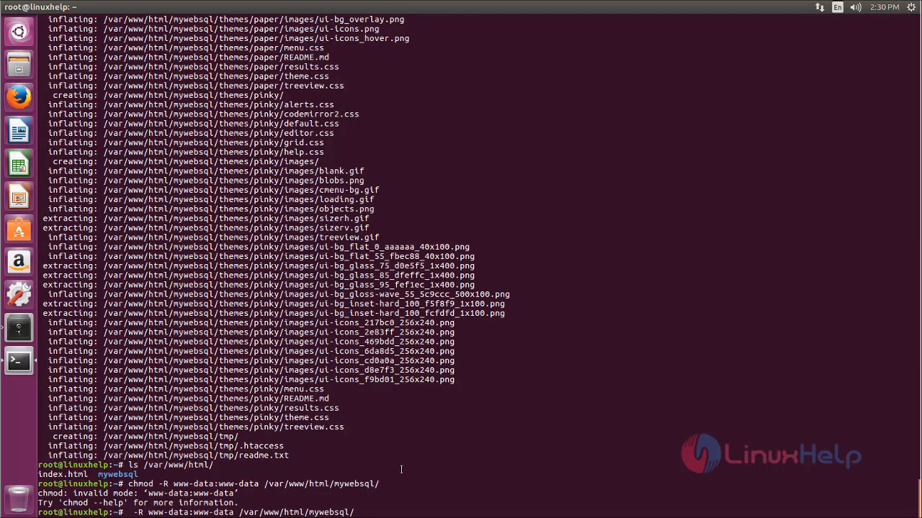
- Give www-data:www-data recursive ownership of /var/www/html/mywebsql/ and set its permissions to 775
{"action": "type", "text": "chown"}
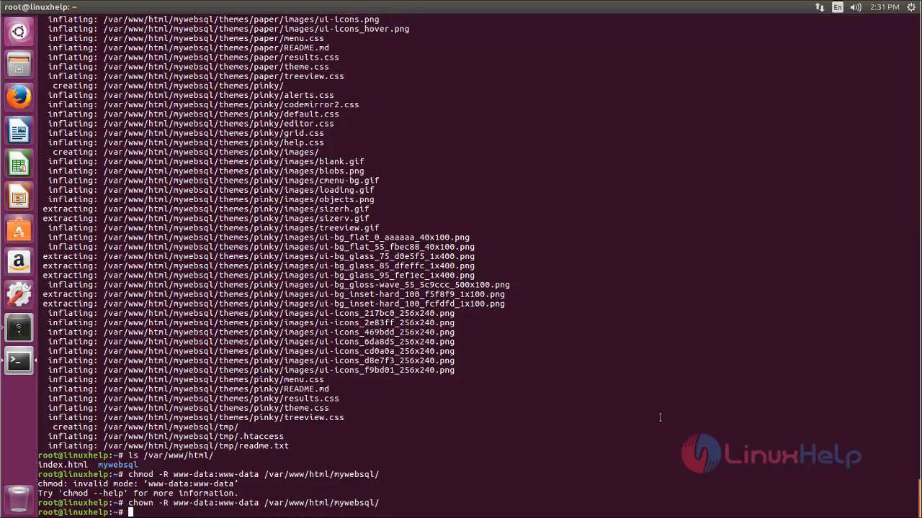
{"action": "type", "text": "chmod -R 775 /var/www/html/mywebsql/"}
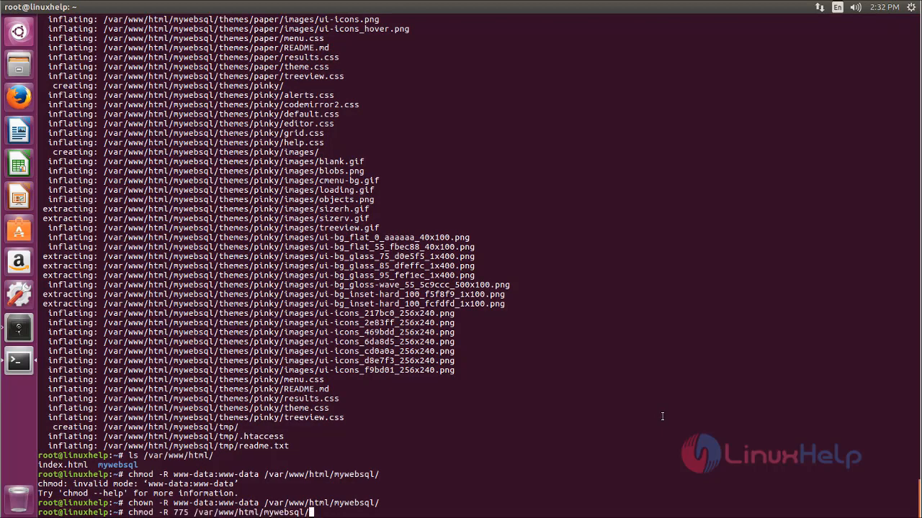
{"action": "key", "text": "Return"}
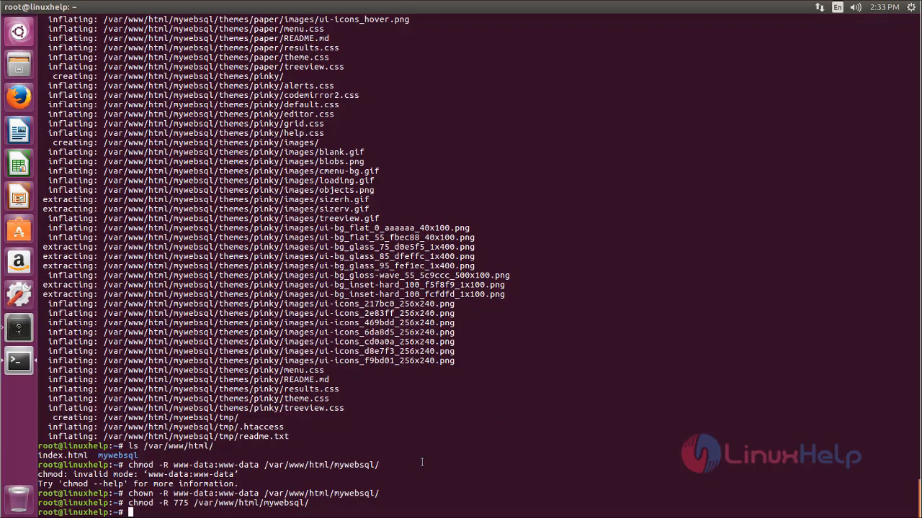
{"action": "mouse_move", "coordinate": [427, 462]}
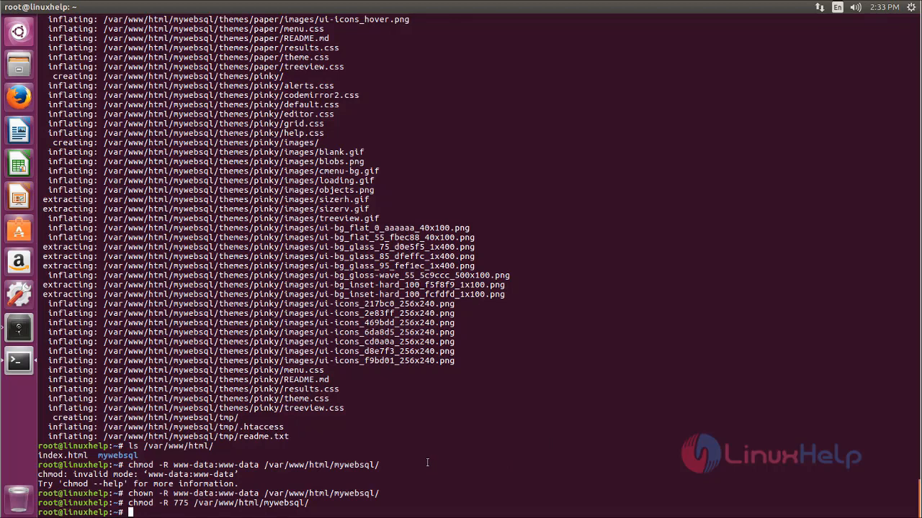
- Install php-pgsql and its dependencies with apt-get install php-pgsql -y
{"action": "type", "text": "apt-get install php-pgsql -y"}
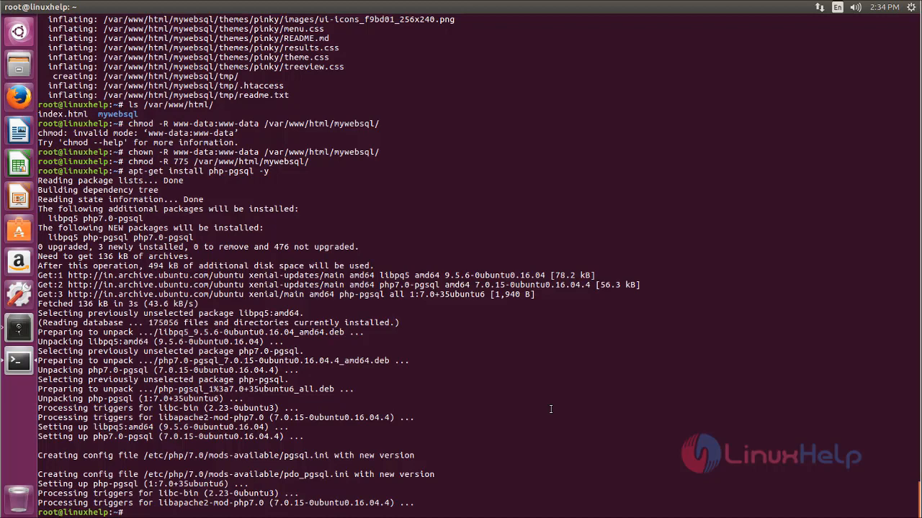
- Restart apache2 with systemctl
{"action": "type", "text": "systemctl restart apach"}
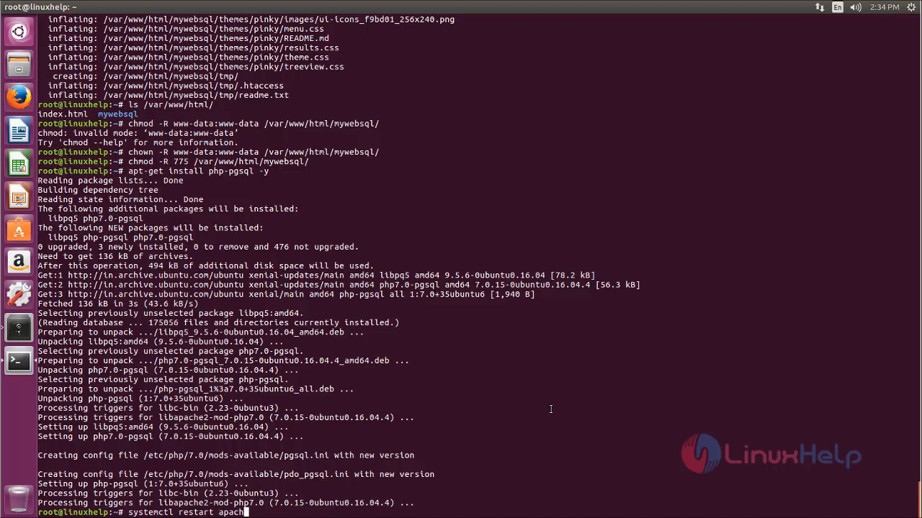
{"action": "key", "text": "Return"}
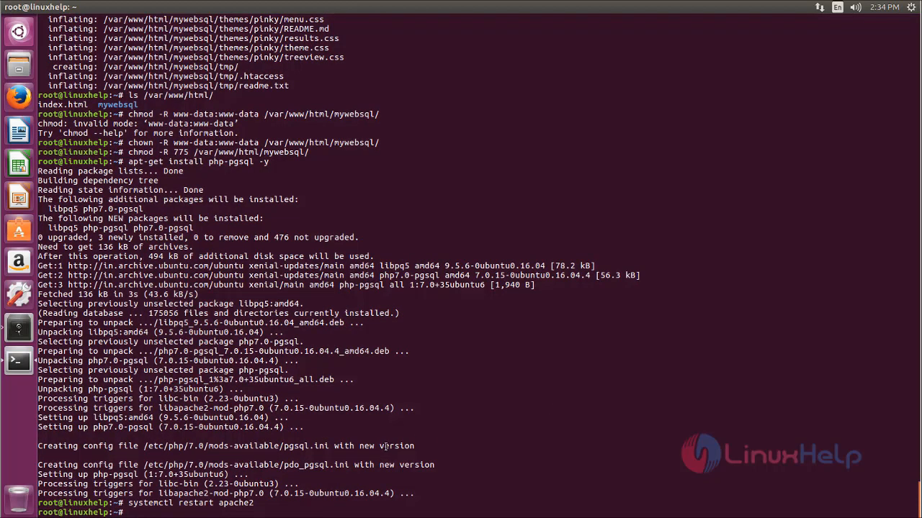
{"action": "mouse_move", "coordinate": [367, 408]}
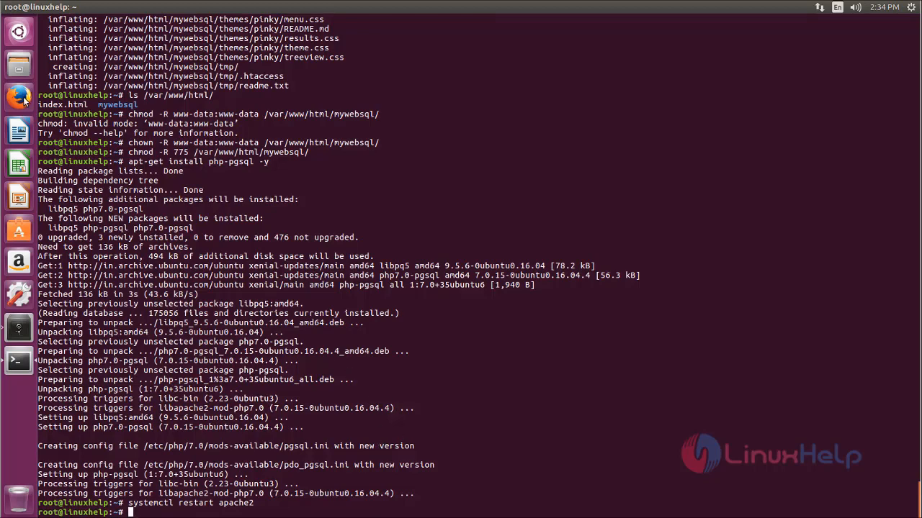
- Open 192.168.7.234/mywebsql in Firefox to reach the MyWebSQL 3.7 login page
{"action": "left_click", "coordinate": [18, 96]}
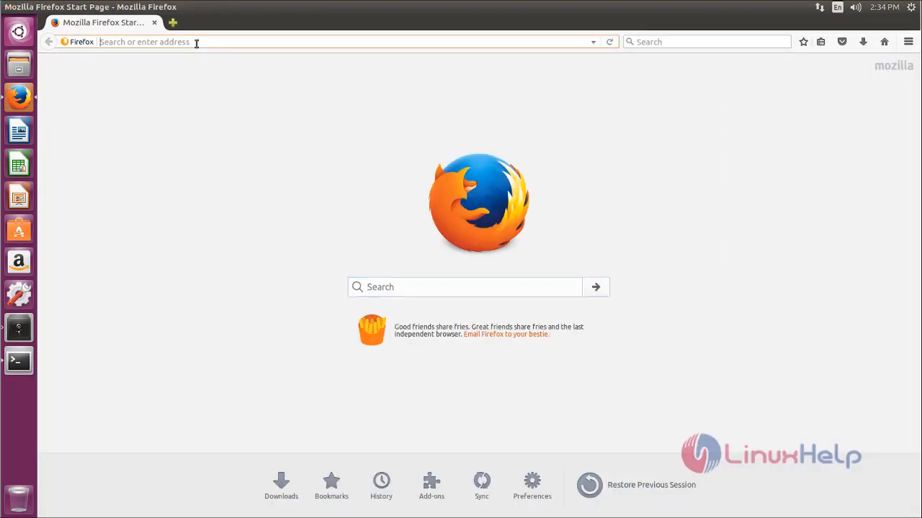
{"action": "mouse_move", "coordinate": [267, 134]}
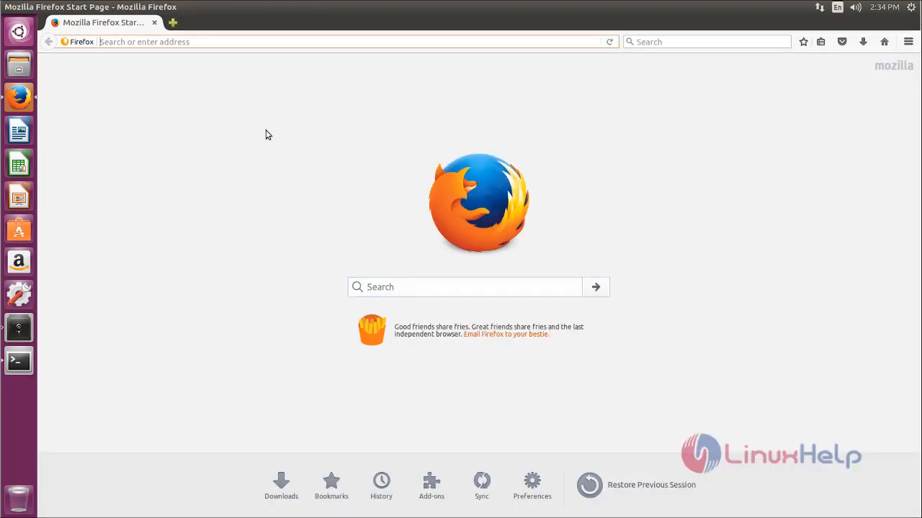
{"action": "type", "text": "192.168.7.234/"}
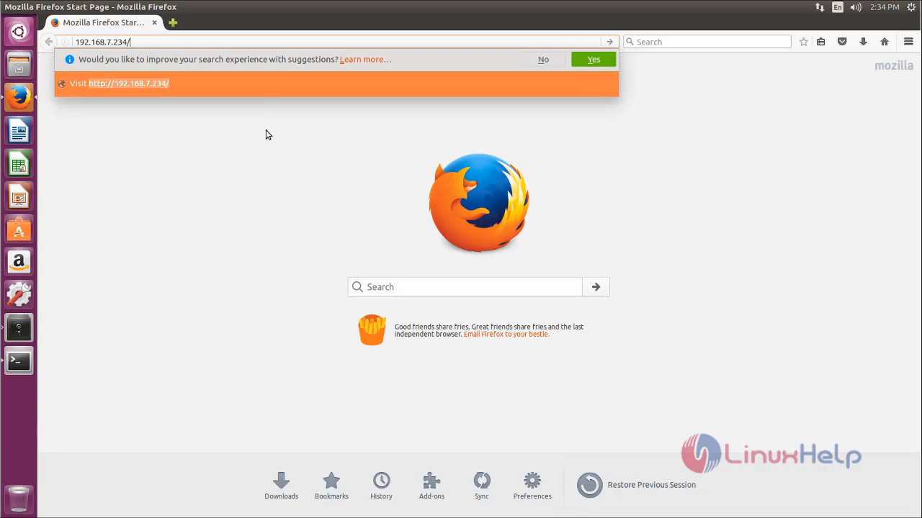
{"action": "type", "text": "myweb"}
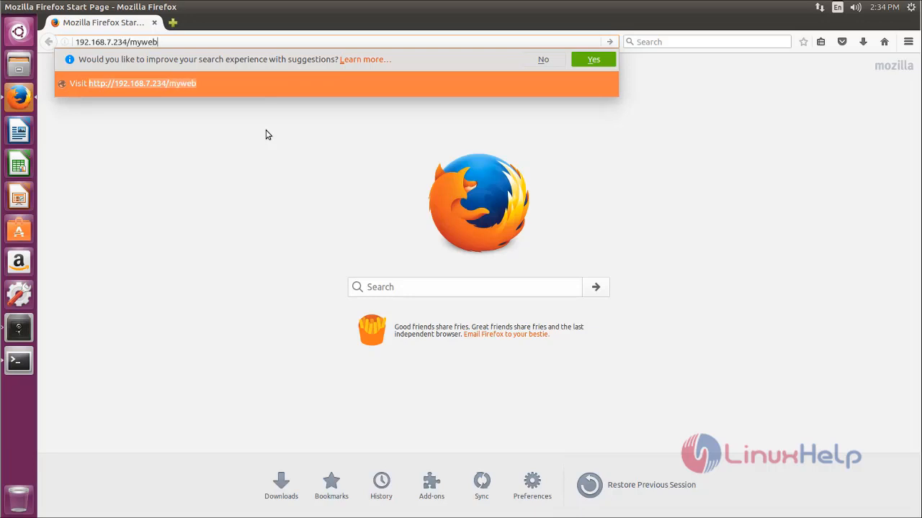
{"action": "type", "text": "sql/"}
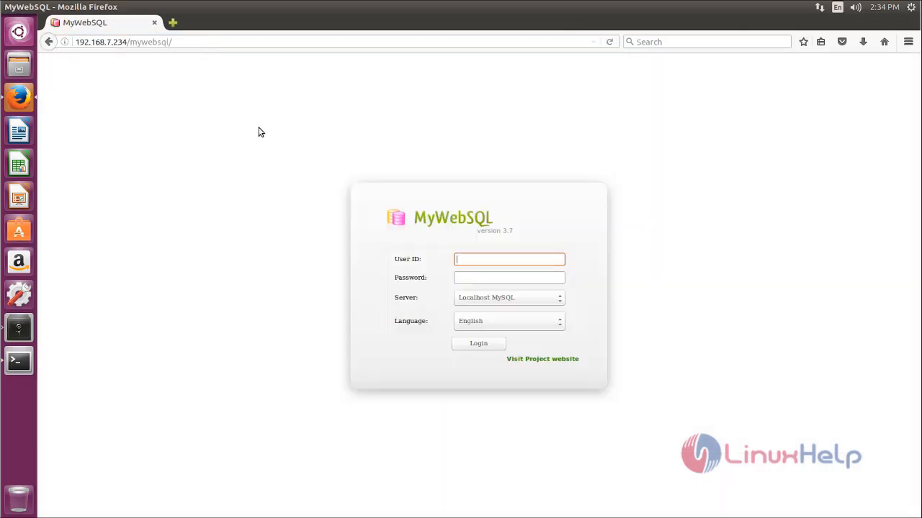
{"action": "mouse_move", "coordinate": [462, 229]}
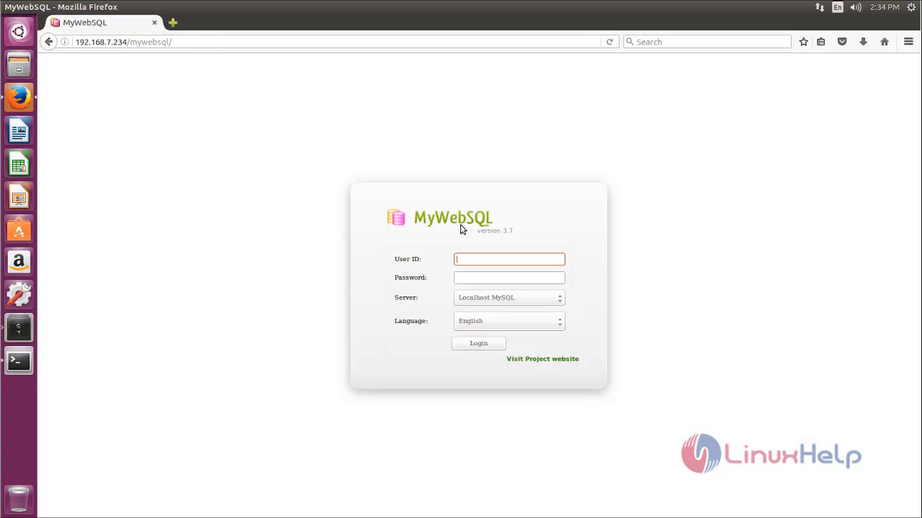
{"action": "mouse_move", "coordinate": [424, 259]}
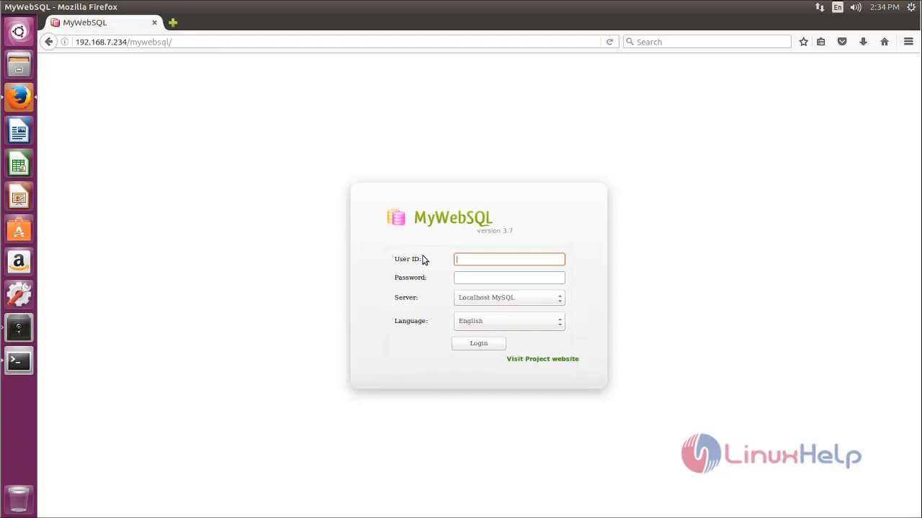
{"action": "mouse_move", "coordinate": [366, 233]}
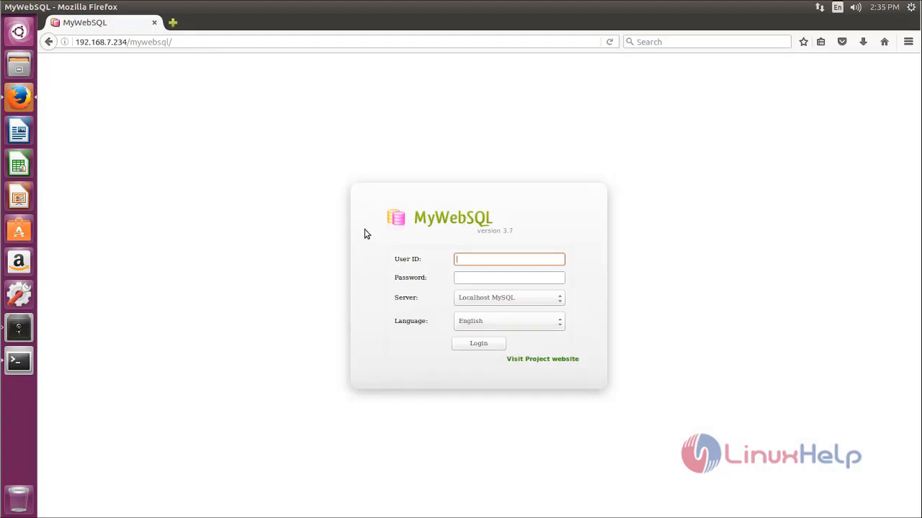
- Log in to Localhost MySQL as root in MyWebSQL
{"action": "type", "text": "root"}
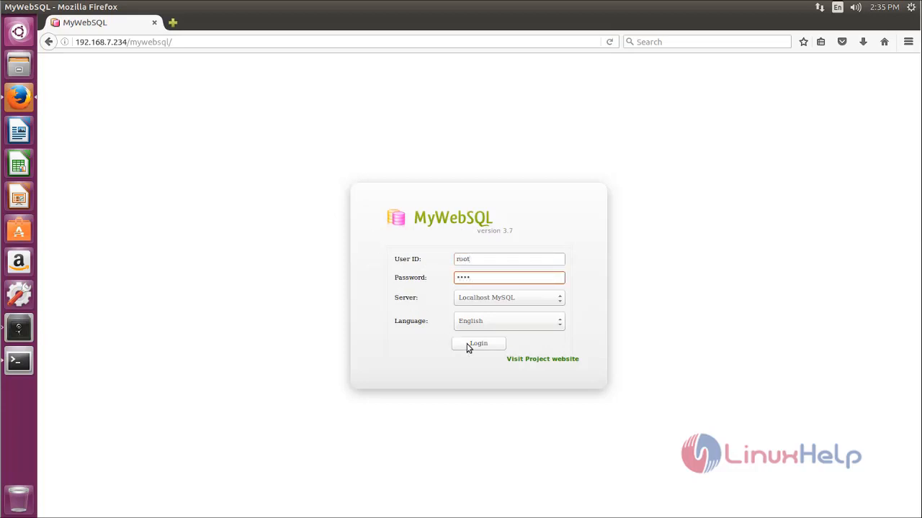
{"action": "left_click", "coordinate": [478, 344]}
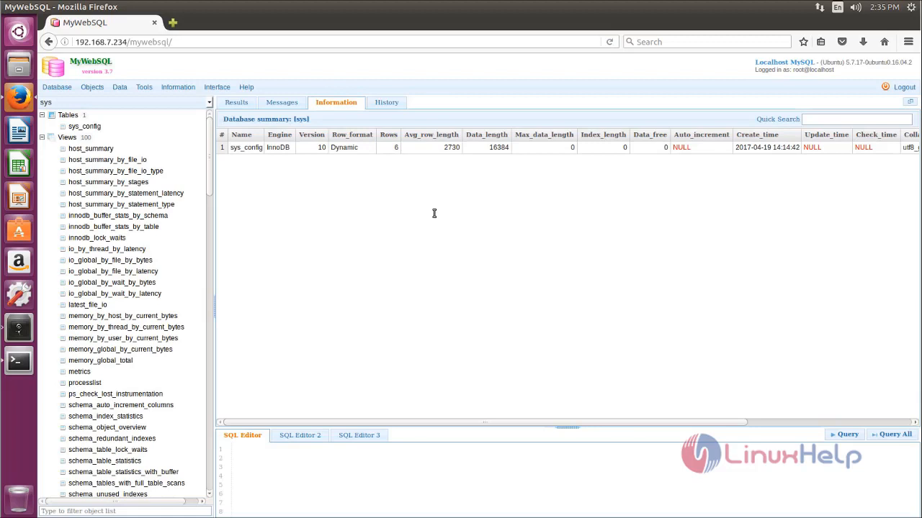